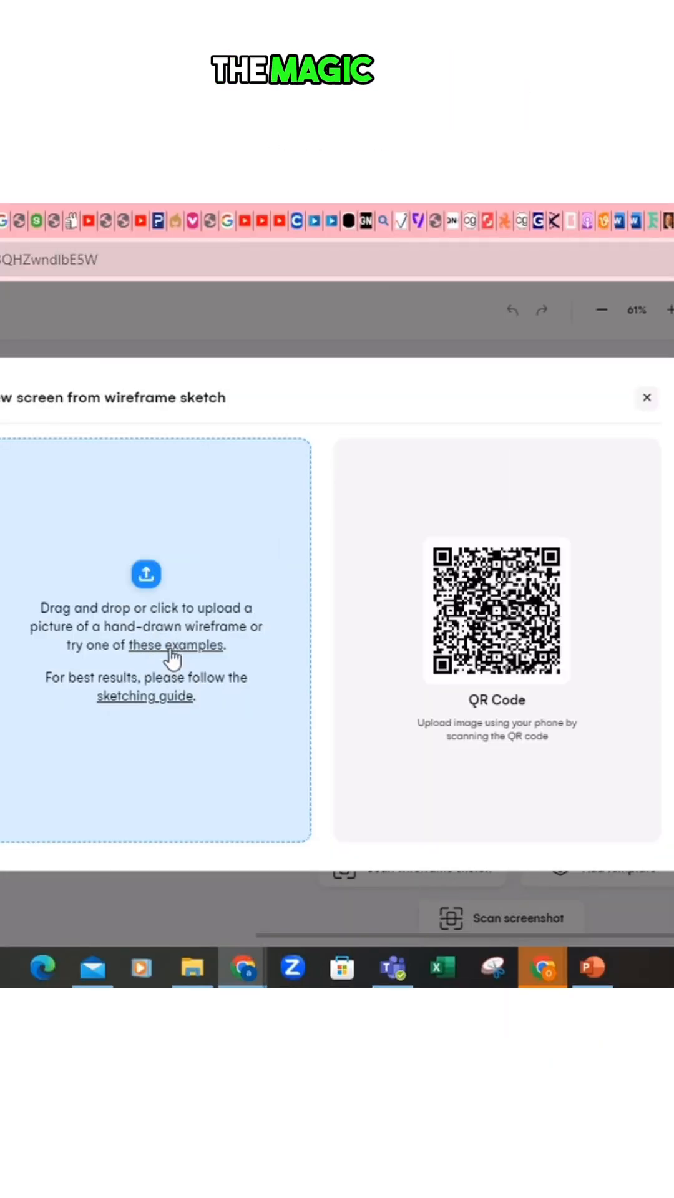
Import the first built-in example wireframe sketch as a new mobile screen
{"action": "left_click", "coordinate": [175, 644]}
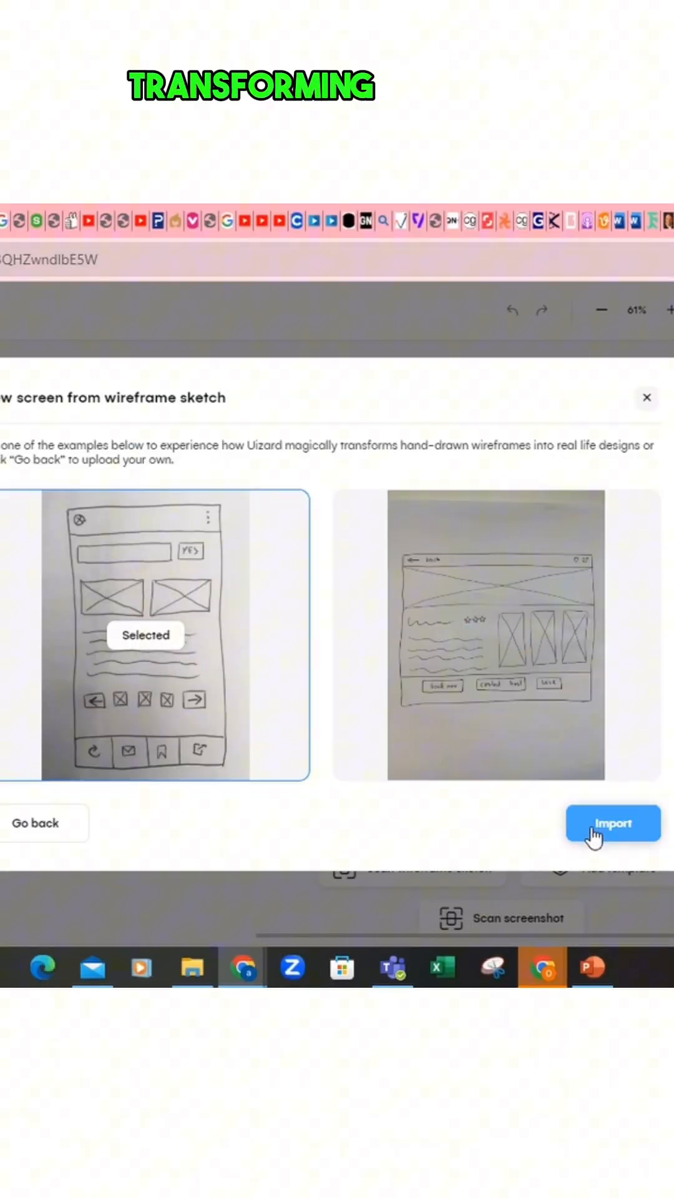
{"action": "left_click", "coordinate": [612, 824]}
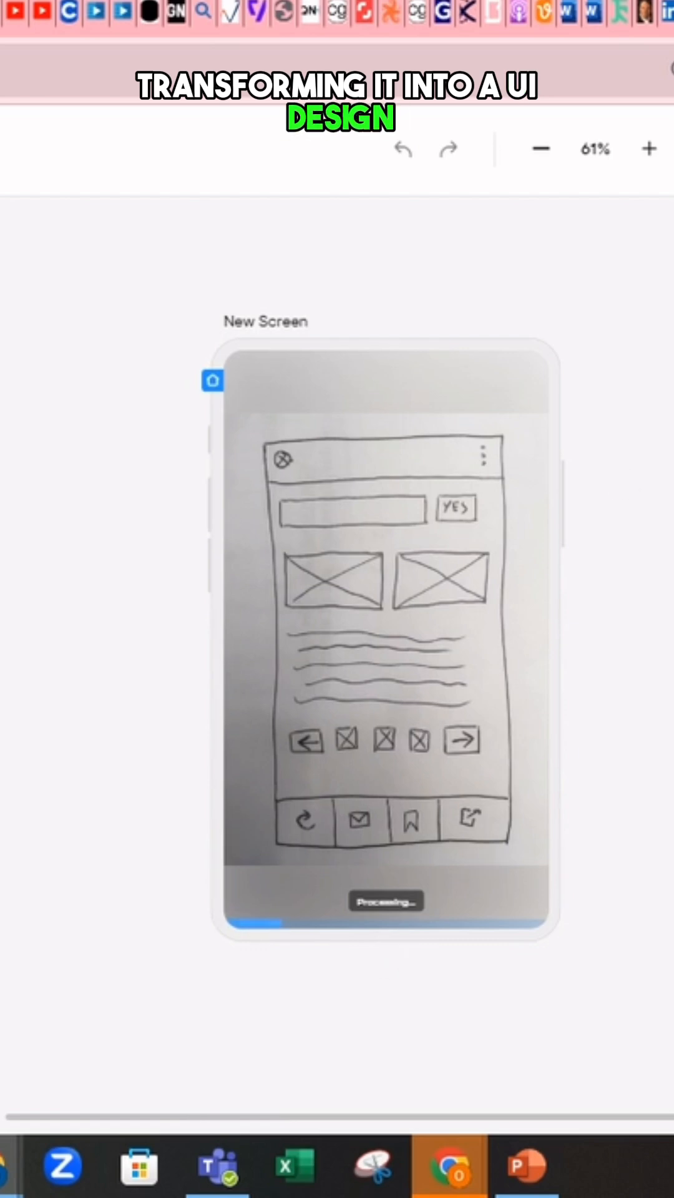
Inspect the generated example screen's photos, placeholder text and bottom icon bar
{"action": "left_click", "coordinate": [648, 149]}
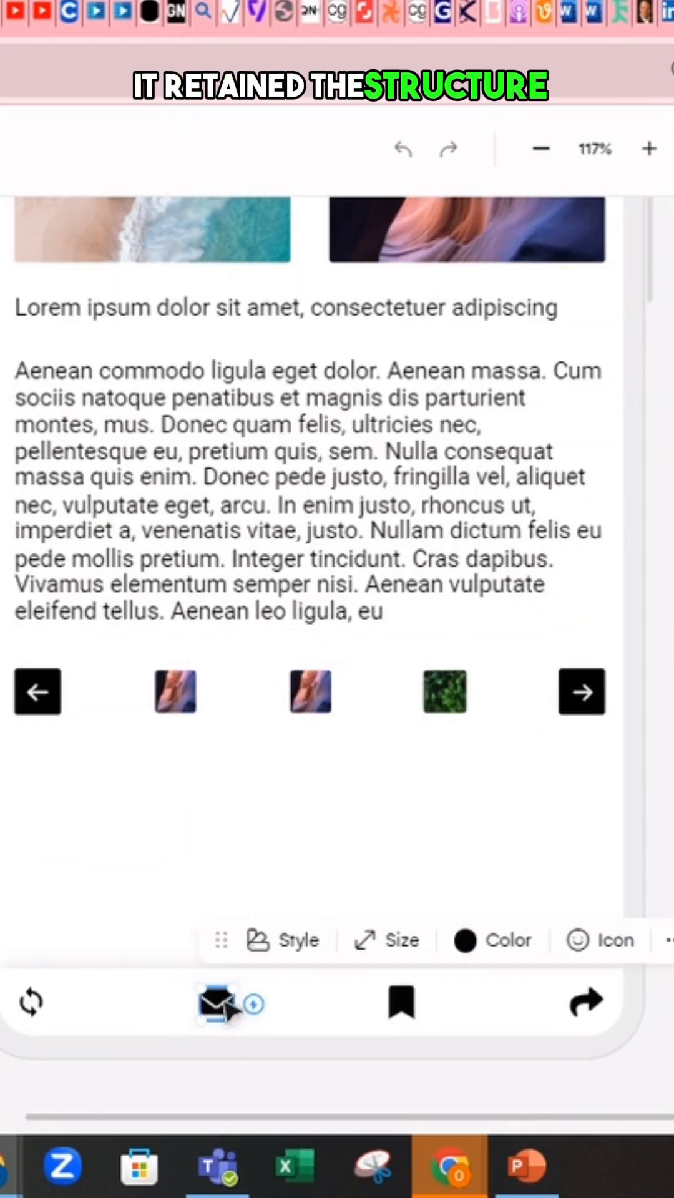
{"action": "left_click", "coordinate": [493, 940]}
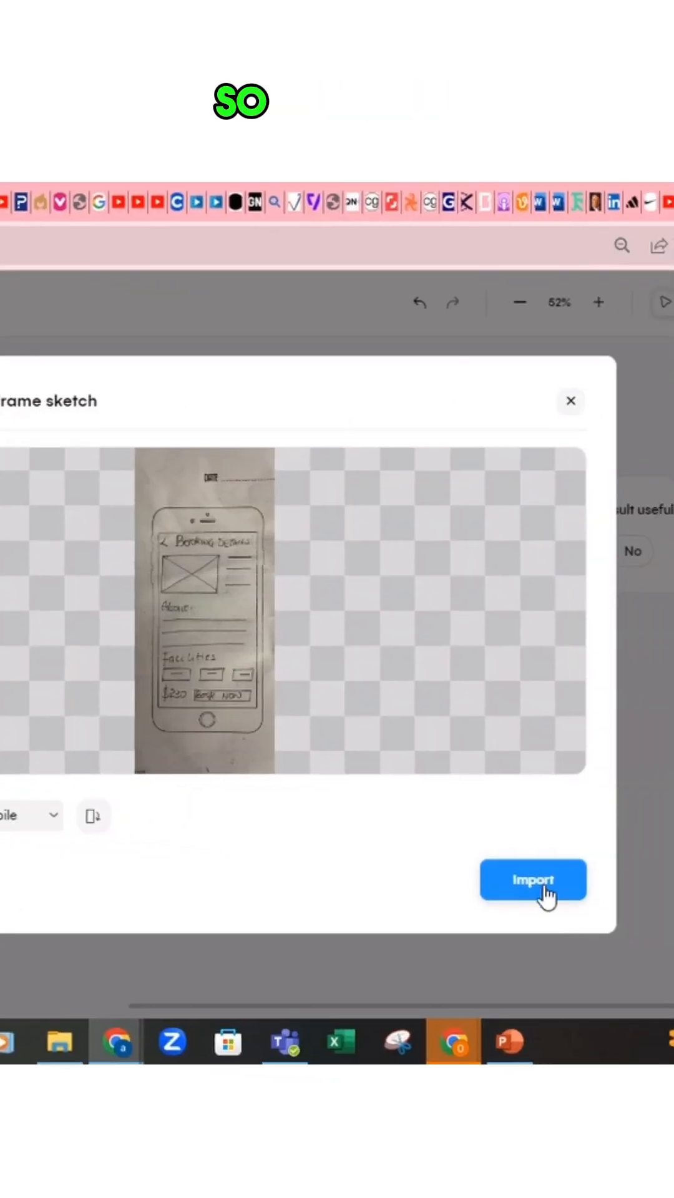
Import the uploaded Booking Details sketch photo as a second Mobile screen
{"action": "left_click", "coordinate": [532, 879]}
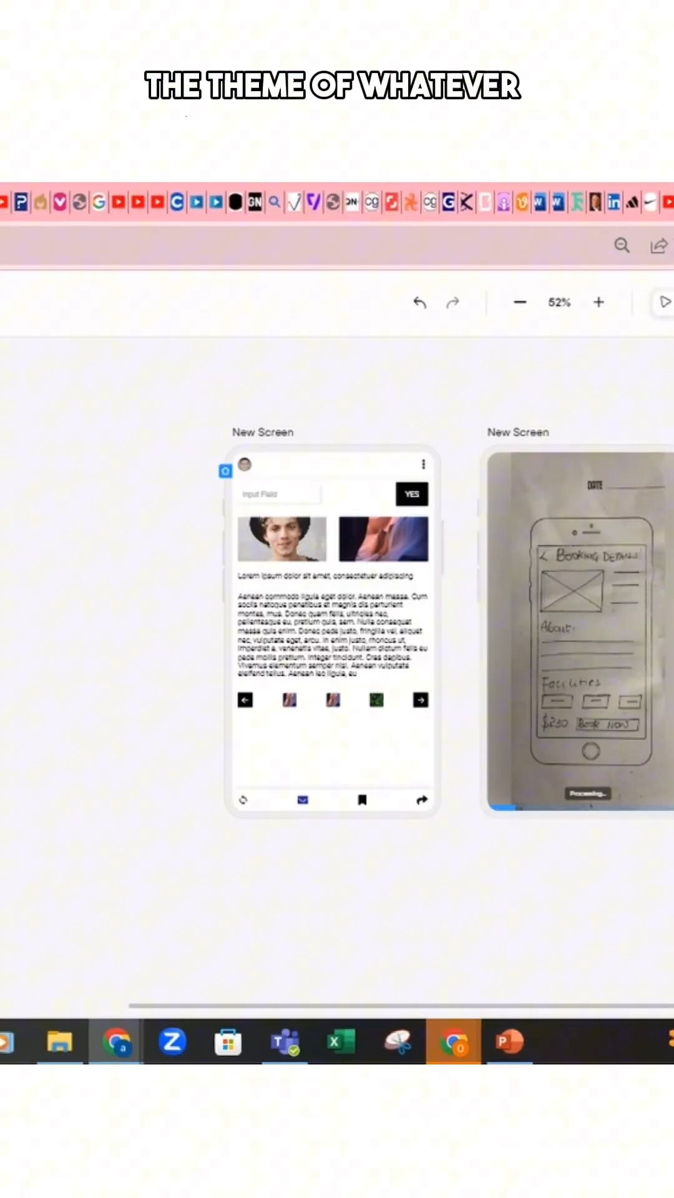
{"action": "left_click", "coordinate": [599, 302]}
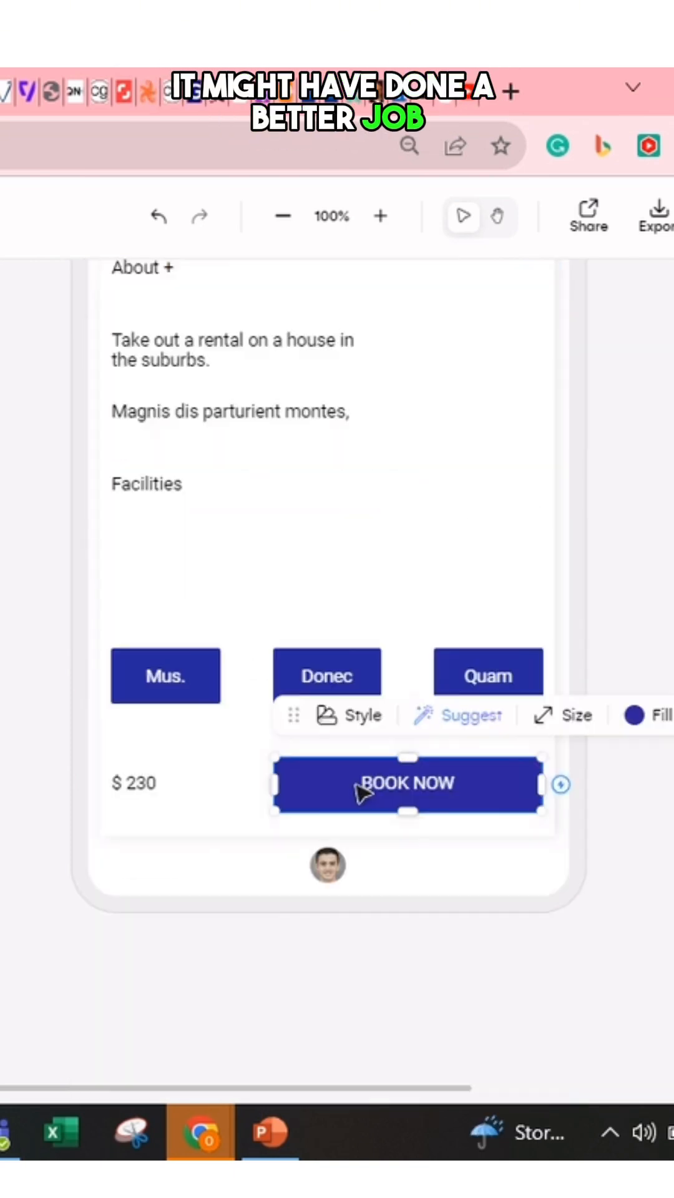
Select the BOOK NOW button on the Booking Details screen, then deselect on the canvas
{"action": "left_click", "coordinate": [380, 215]}
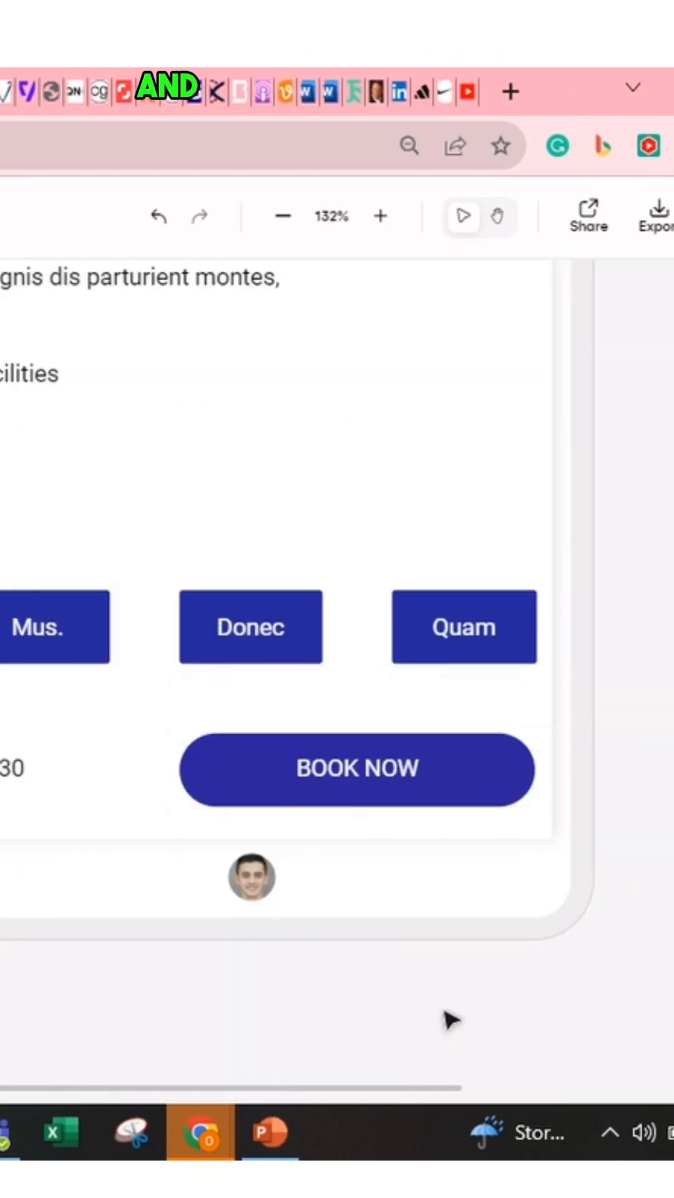
{"action": "left_click", "coordinate": [281, 215]}
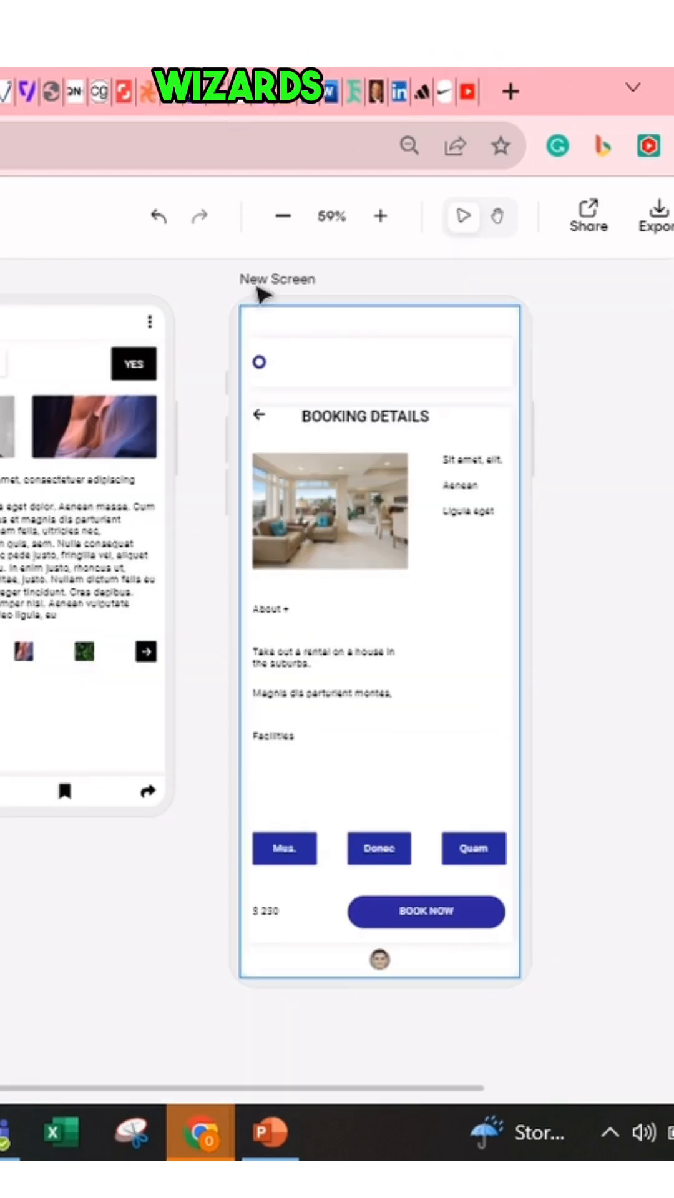